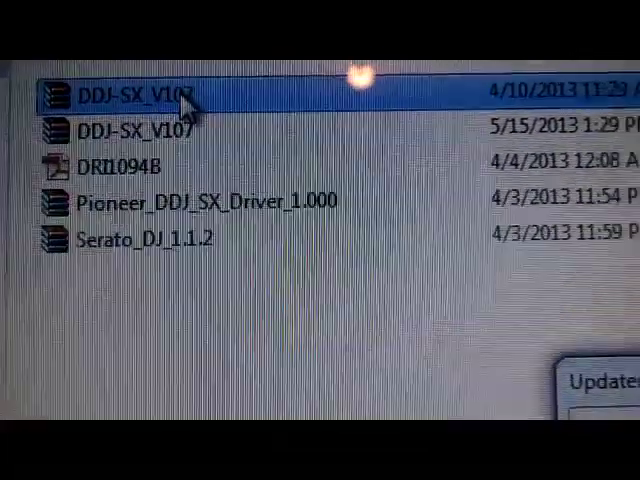
# Step: Launch the DDJ-SX firmware updater from the download folder
pyautogui.doubleClick(130, 96)
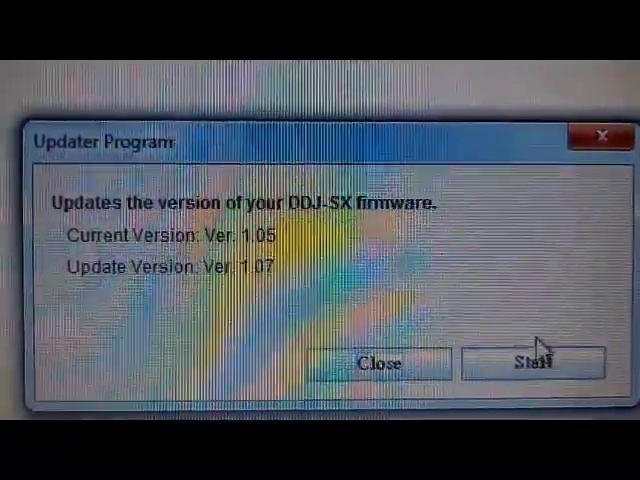
pyautogui.click(532, 362)
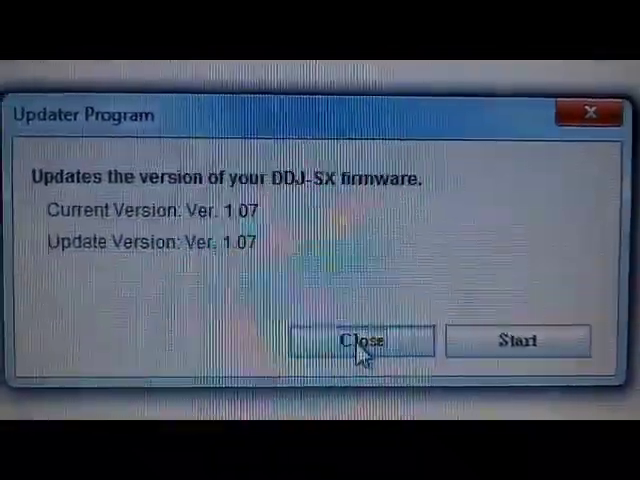
# Step: Close the updater after both versions read Ver. 1.07
pyautogui.click(362, 340)
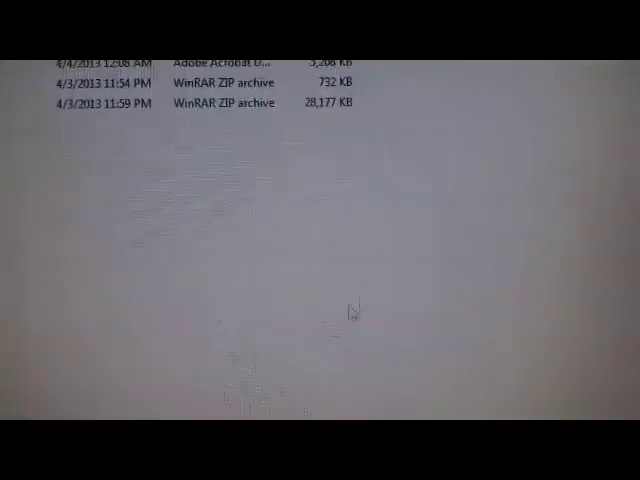